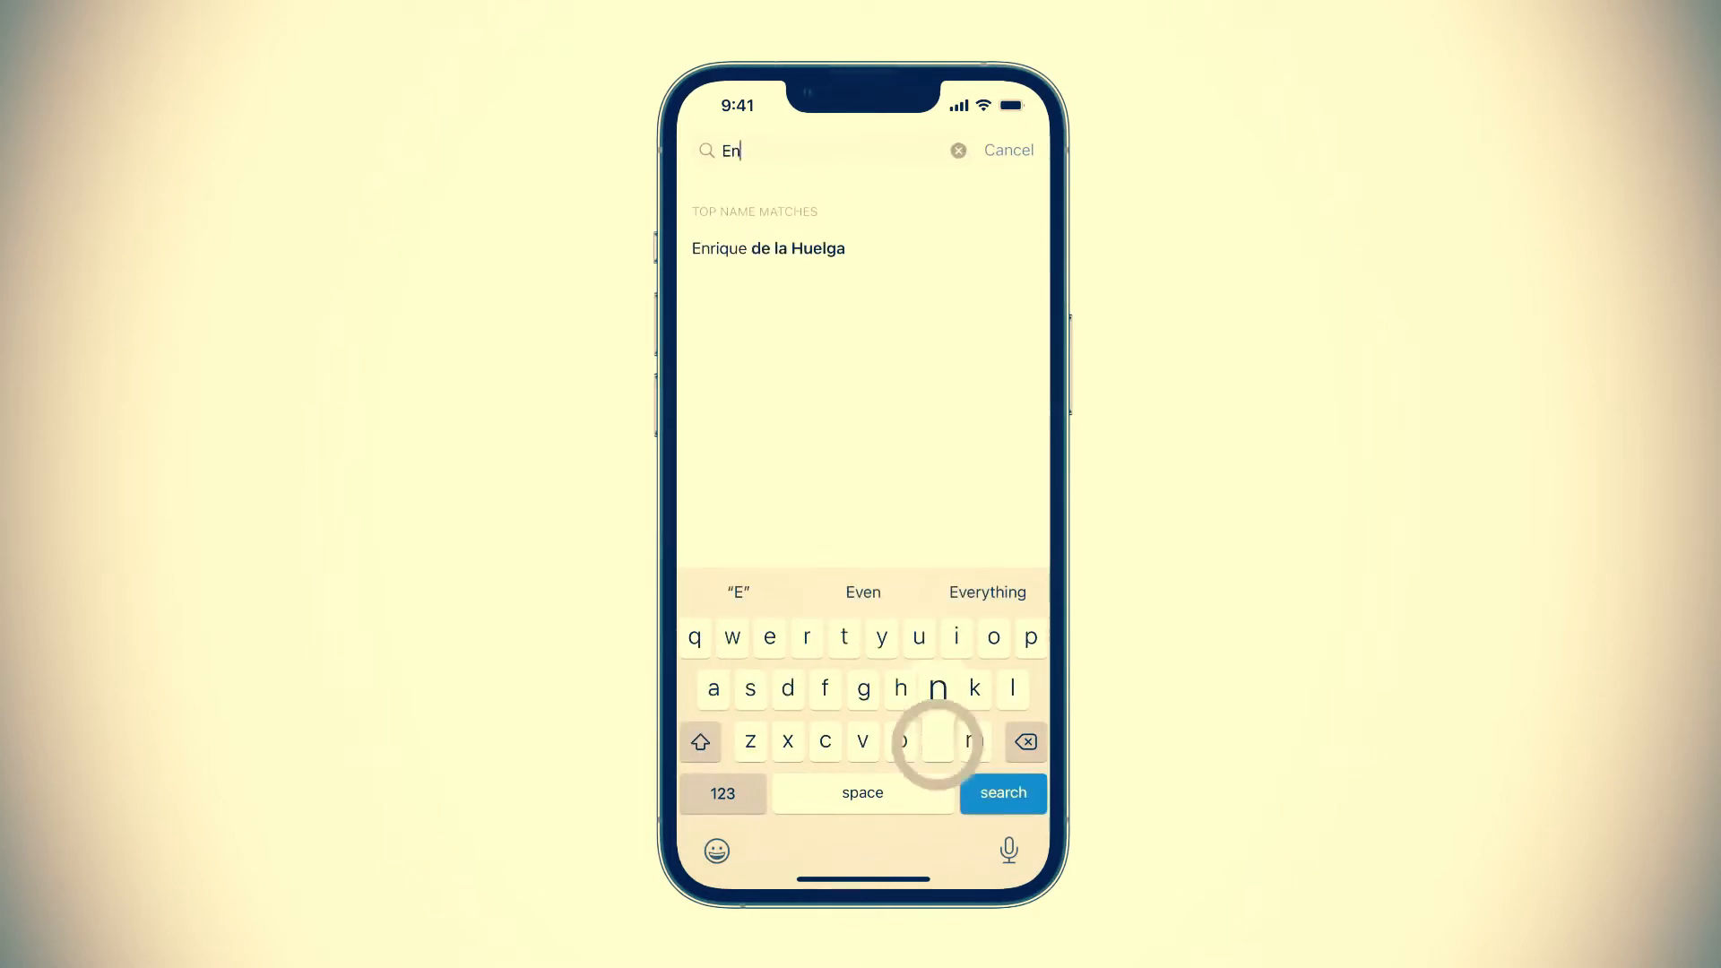
click(767, 248)
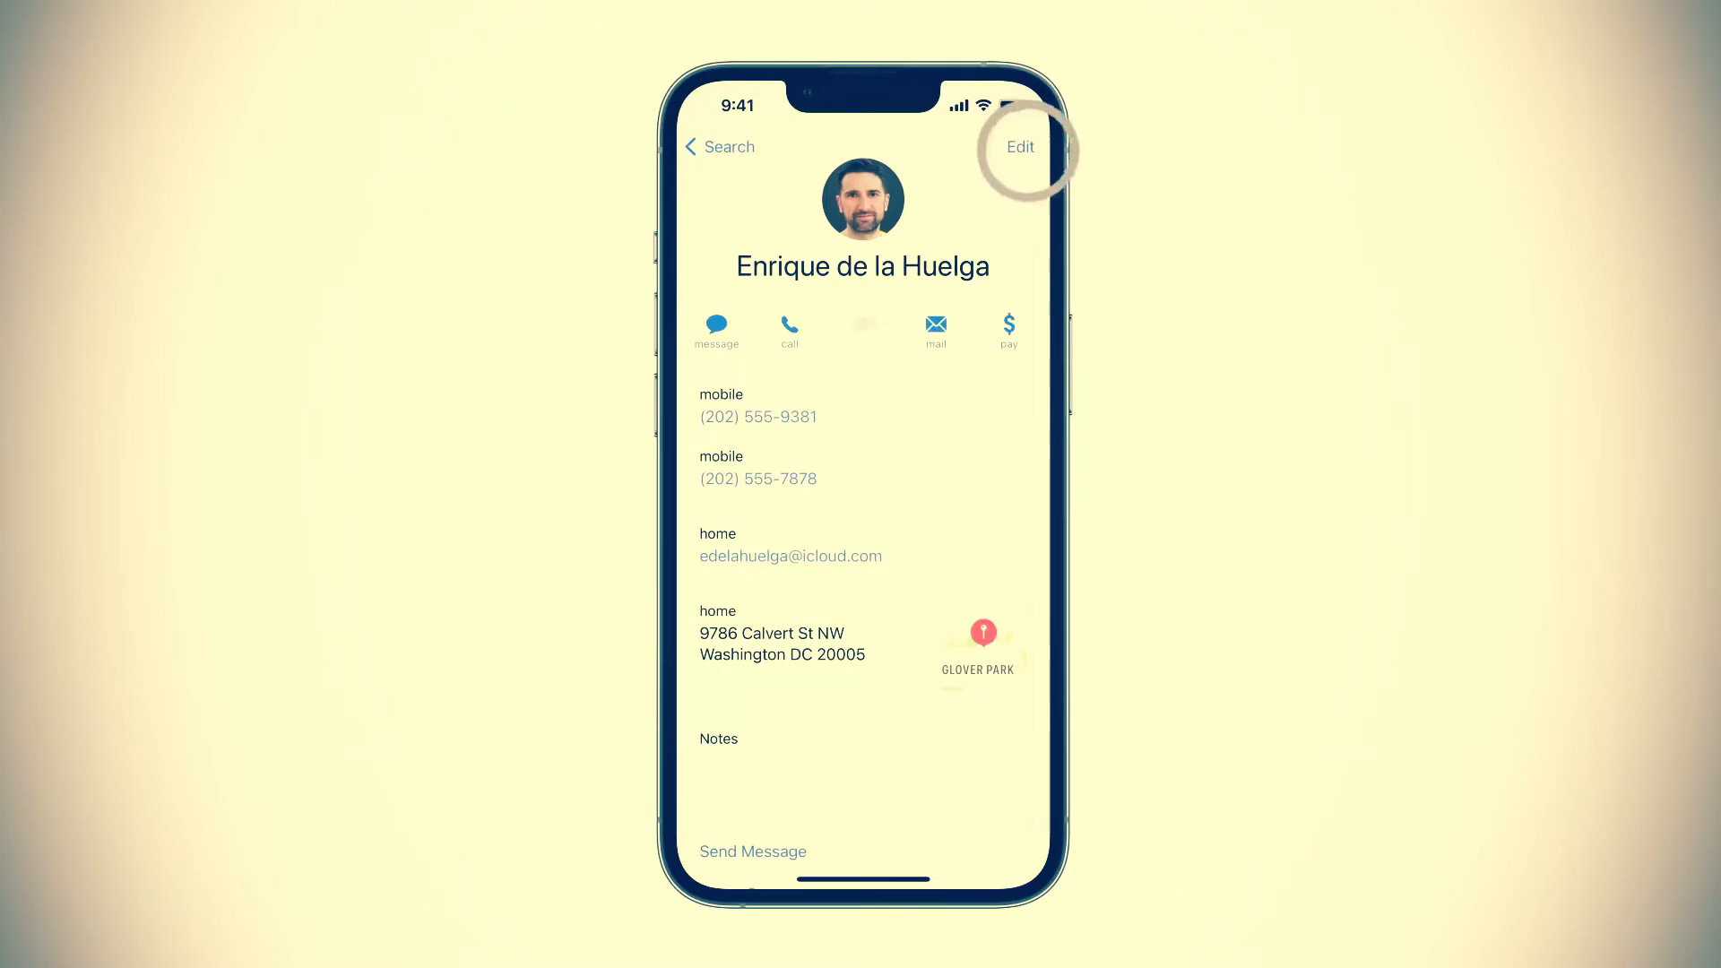
Step: Switch Enrique's card to editing mode and scroll to the Ringtone and Text Tone fields
click(1020, 146)
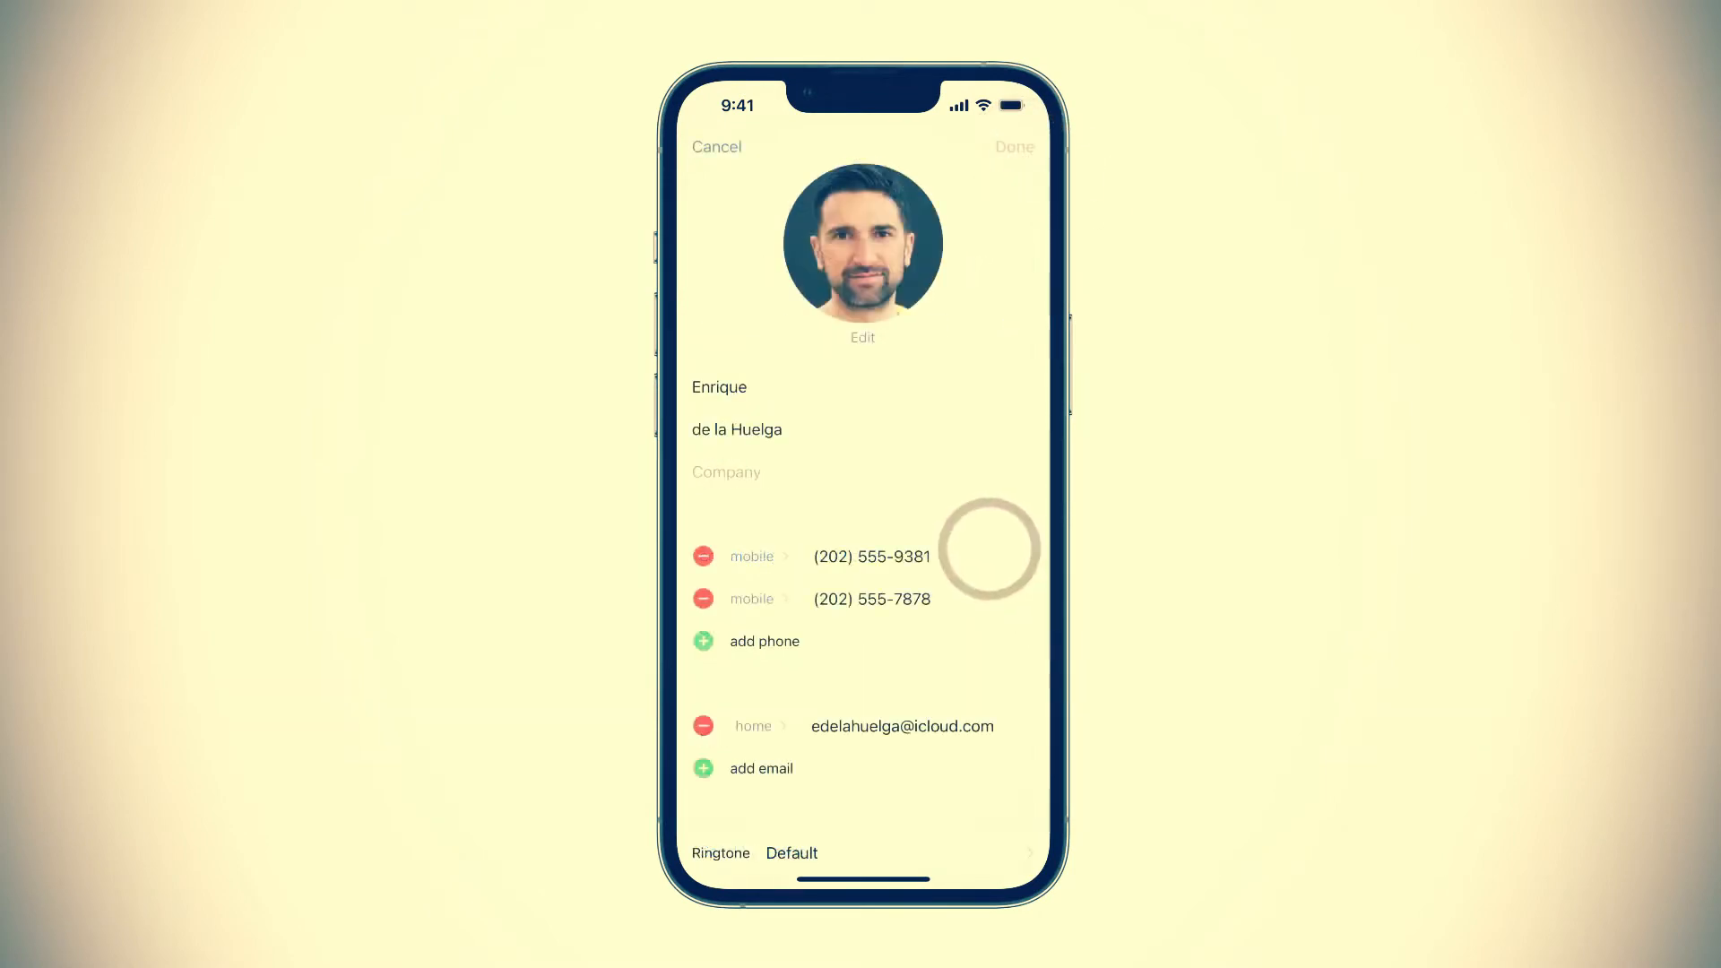
scroll(down, 3)
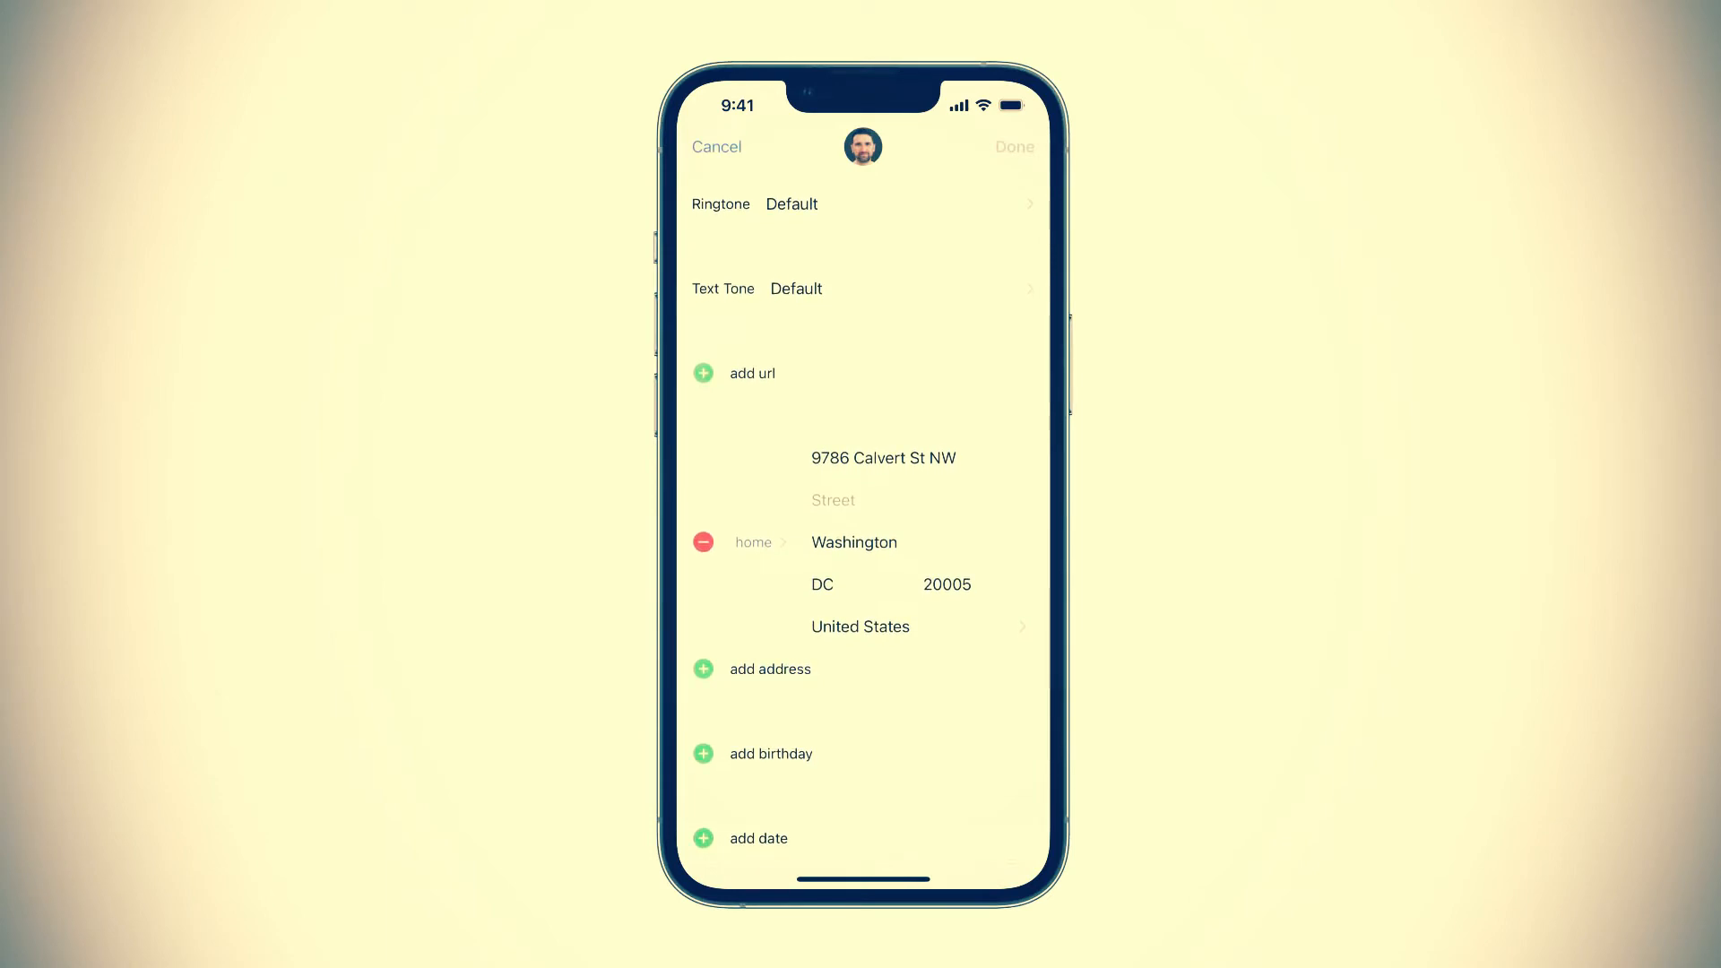
click(862, 289)
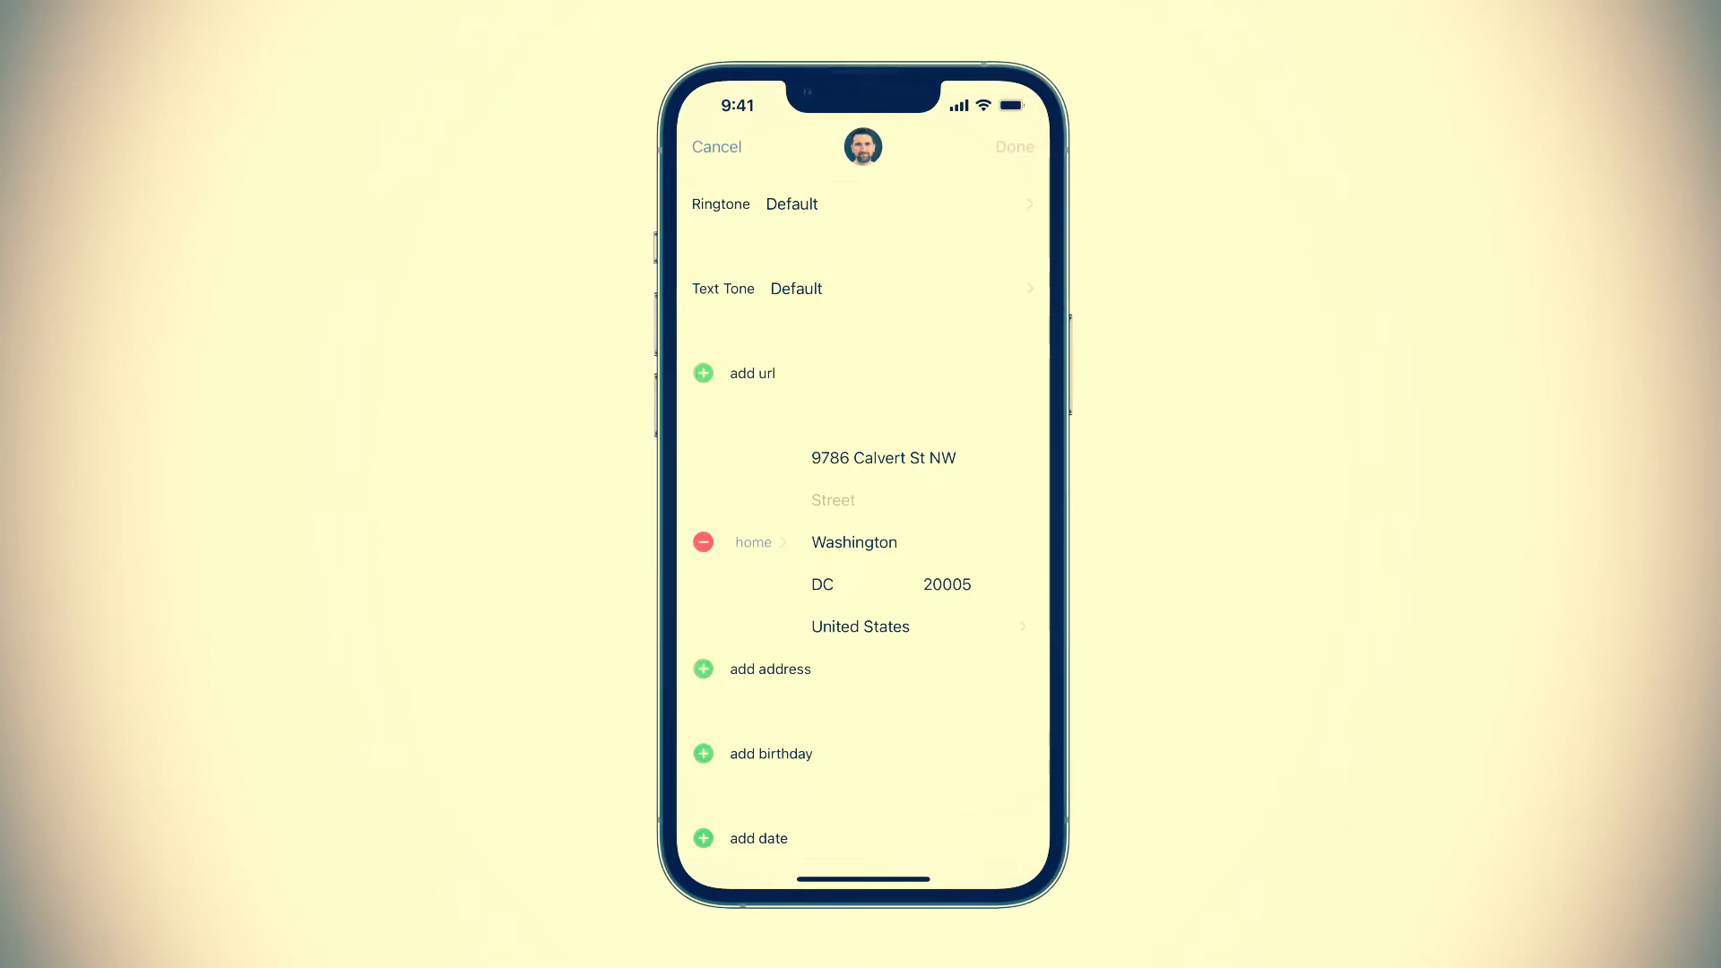
Step: From the contact's Ringtone settings, choose Vibration and begin a new custom vibration
click(792, 204)
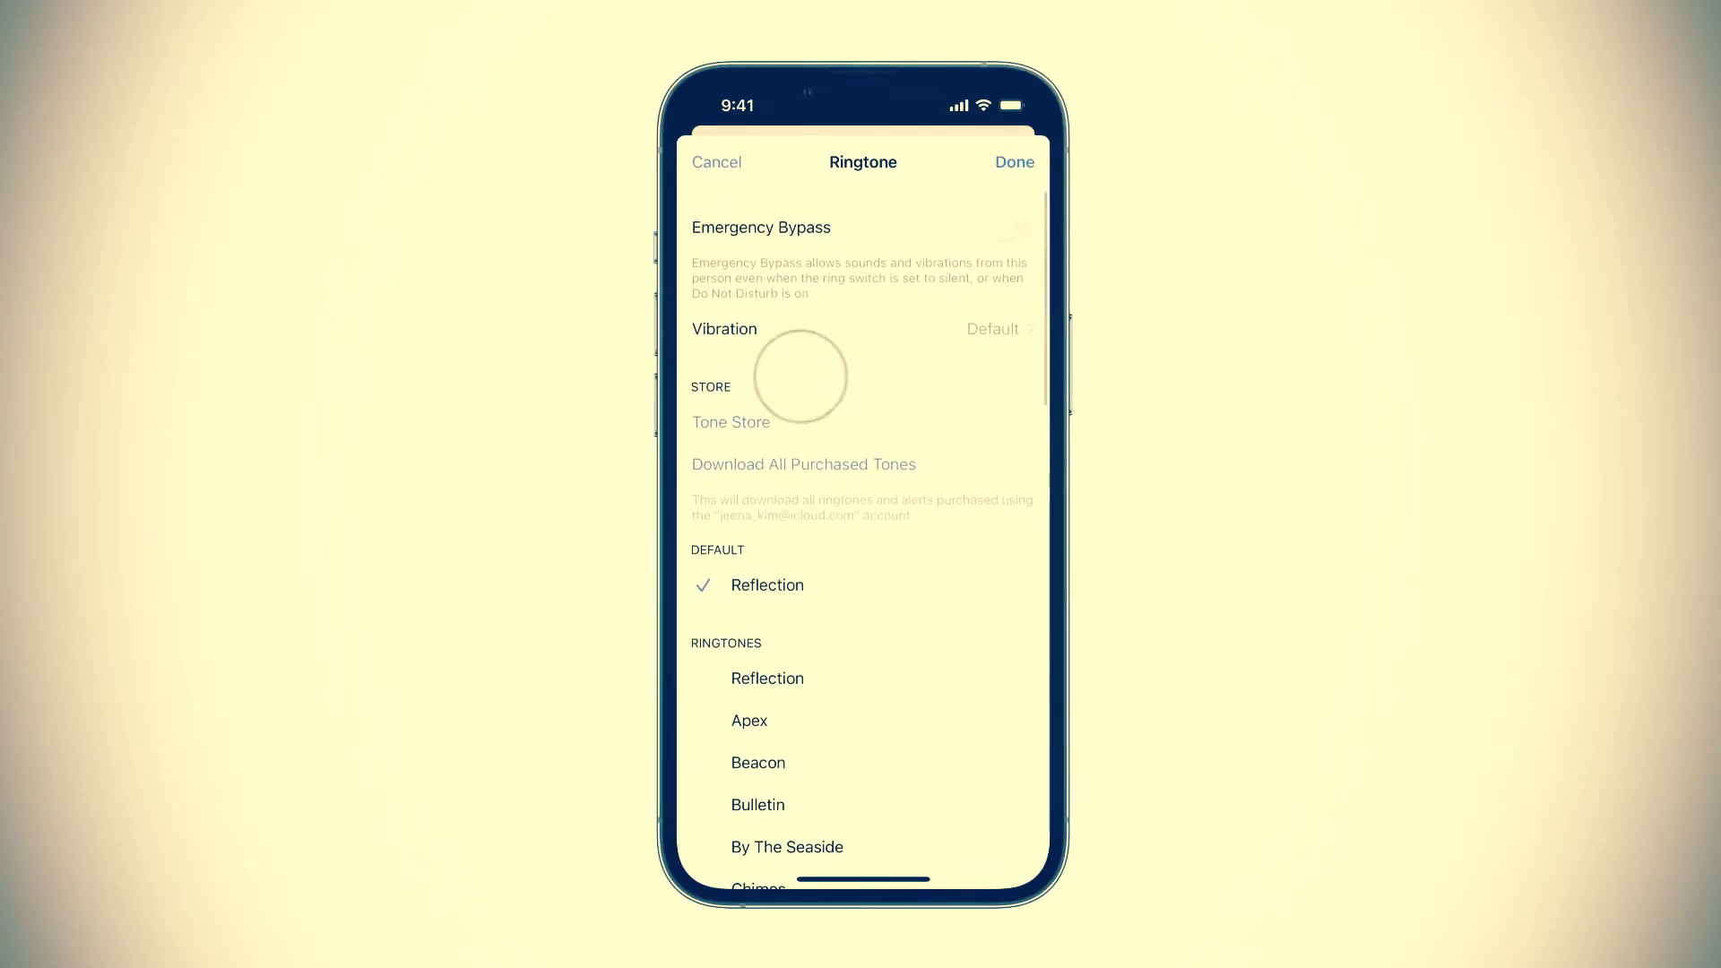
click(861, 329)
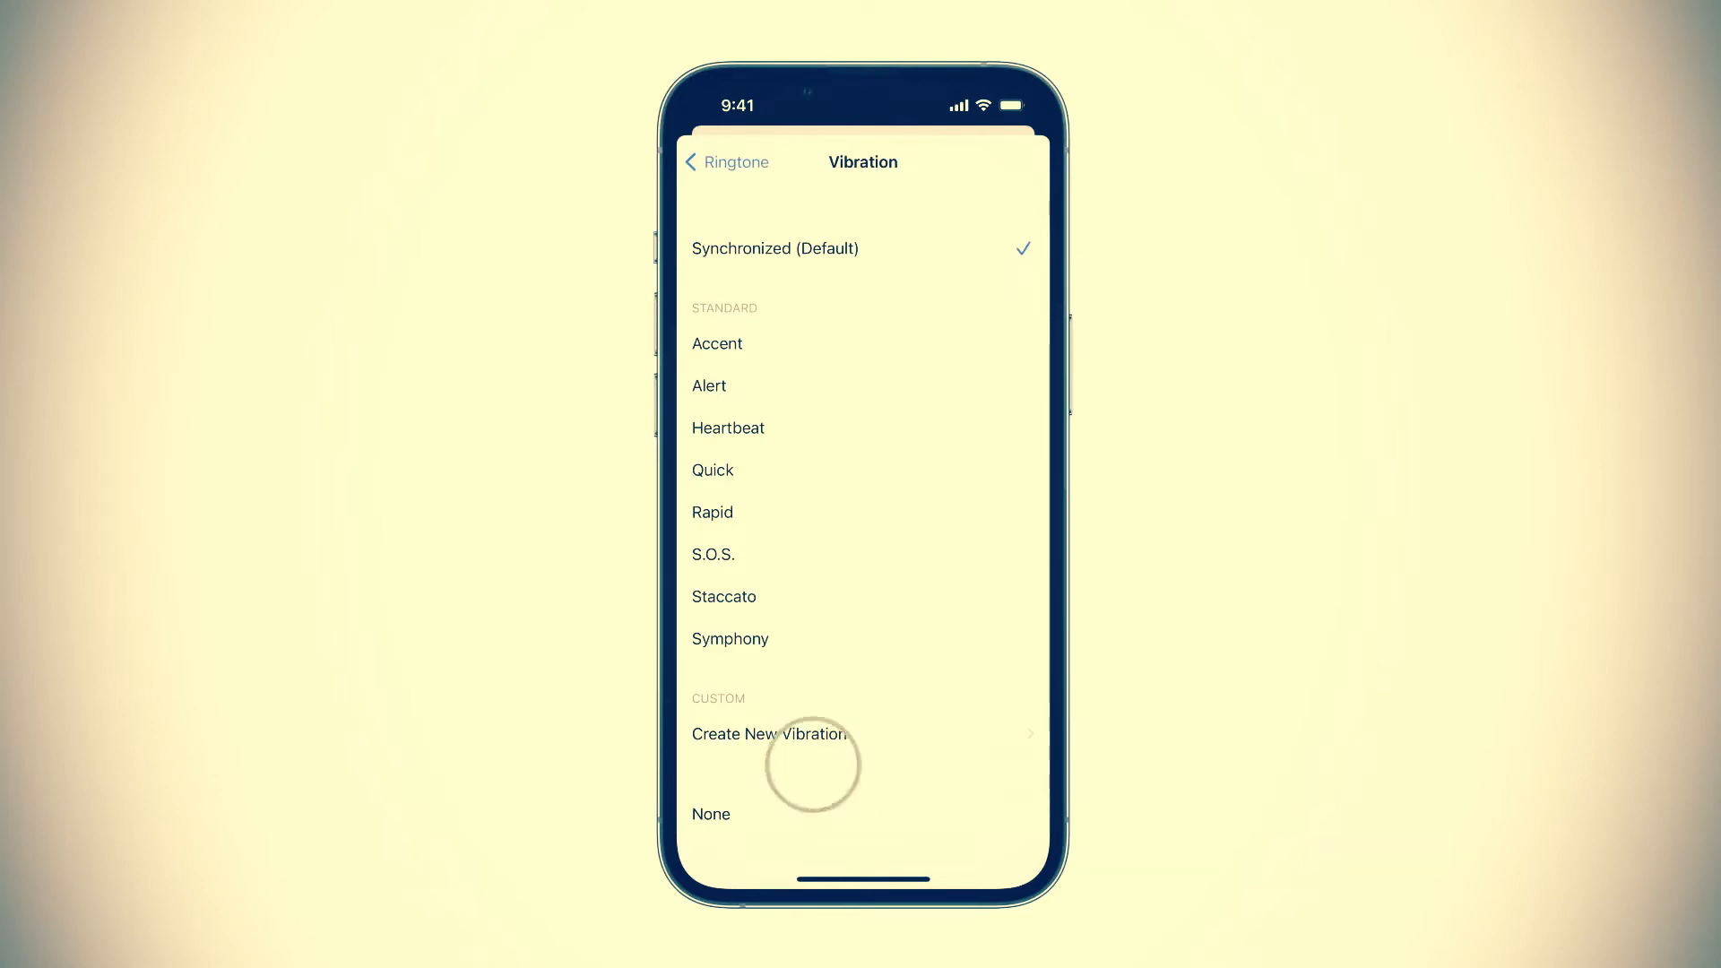
click(769, 734)
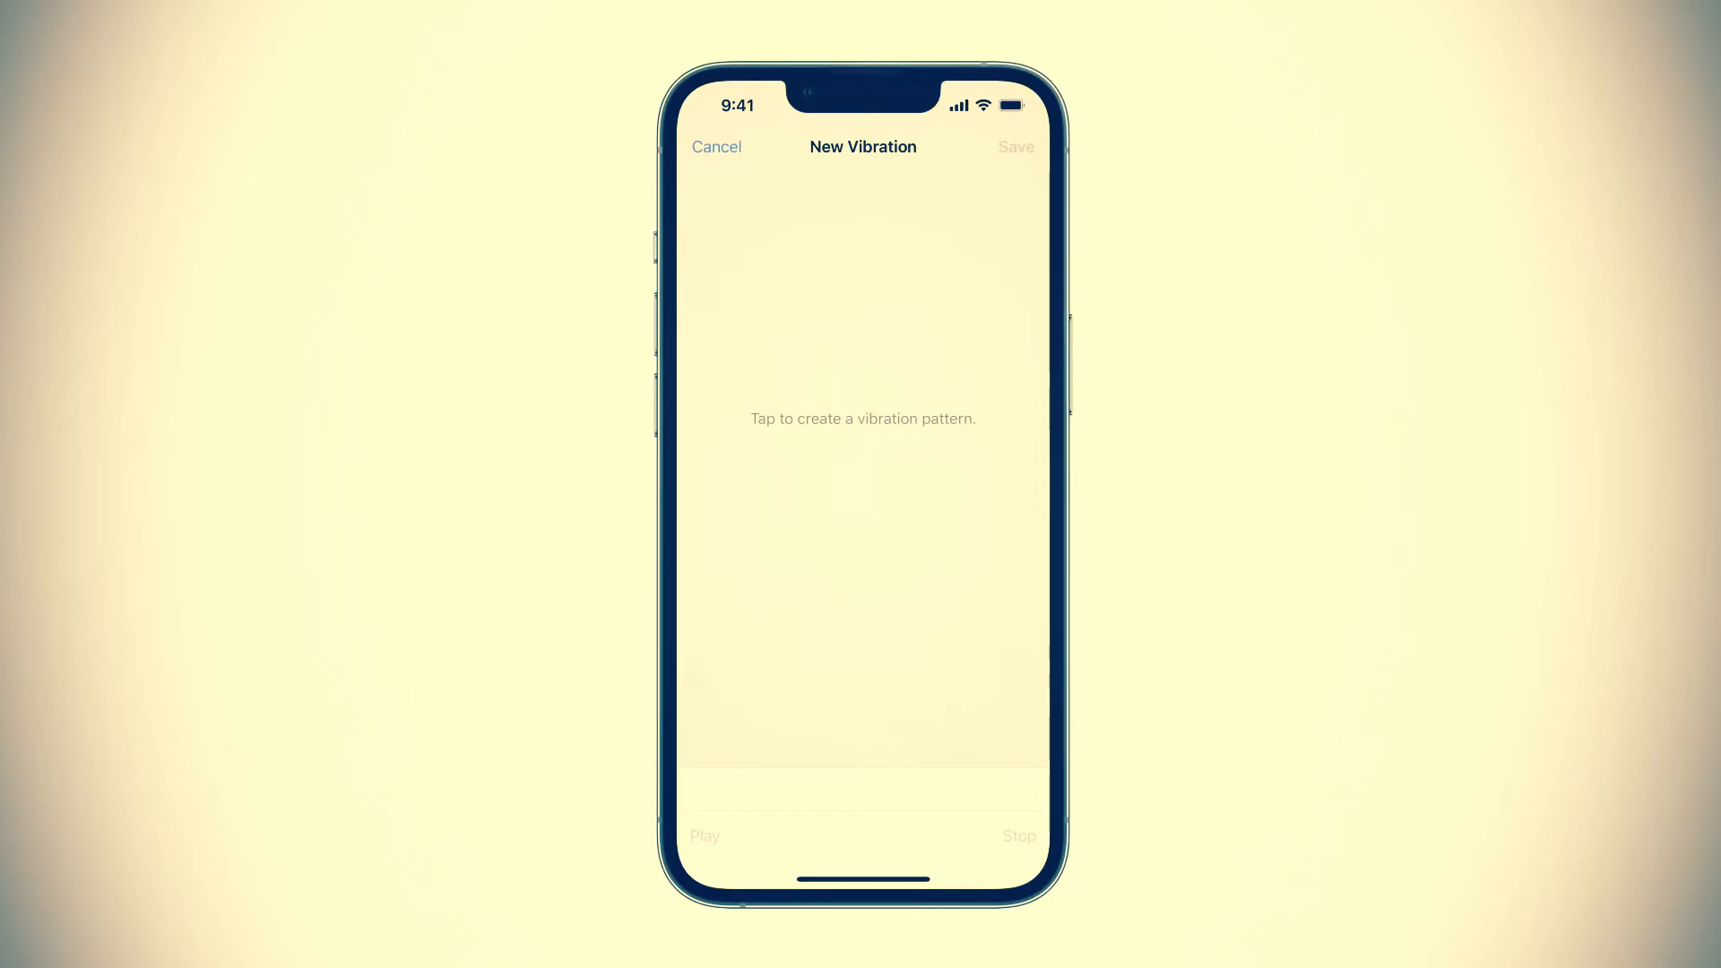
Step: Record a vibration pattern by tapping out a rhythm on the New Vibration screen
click(864, 486)
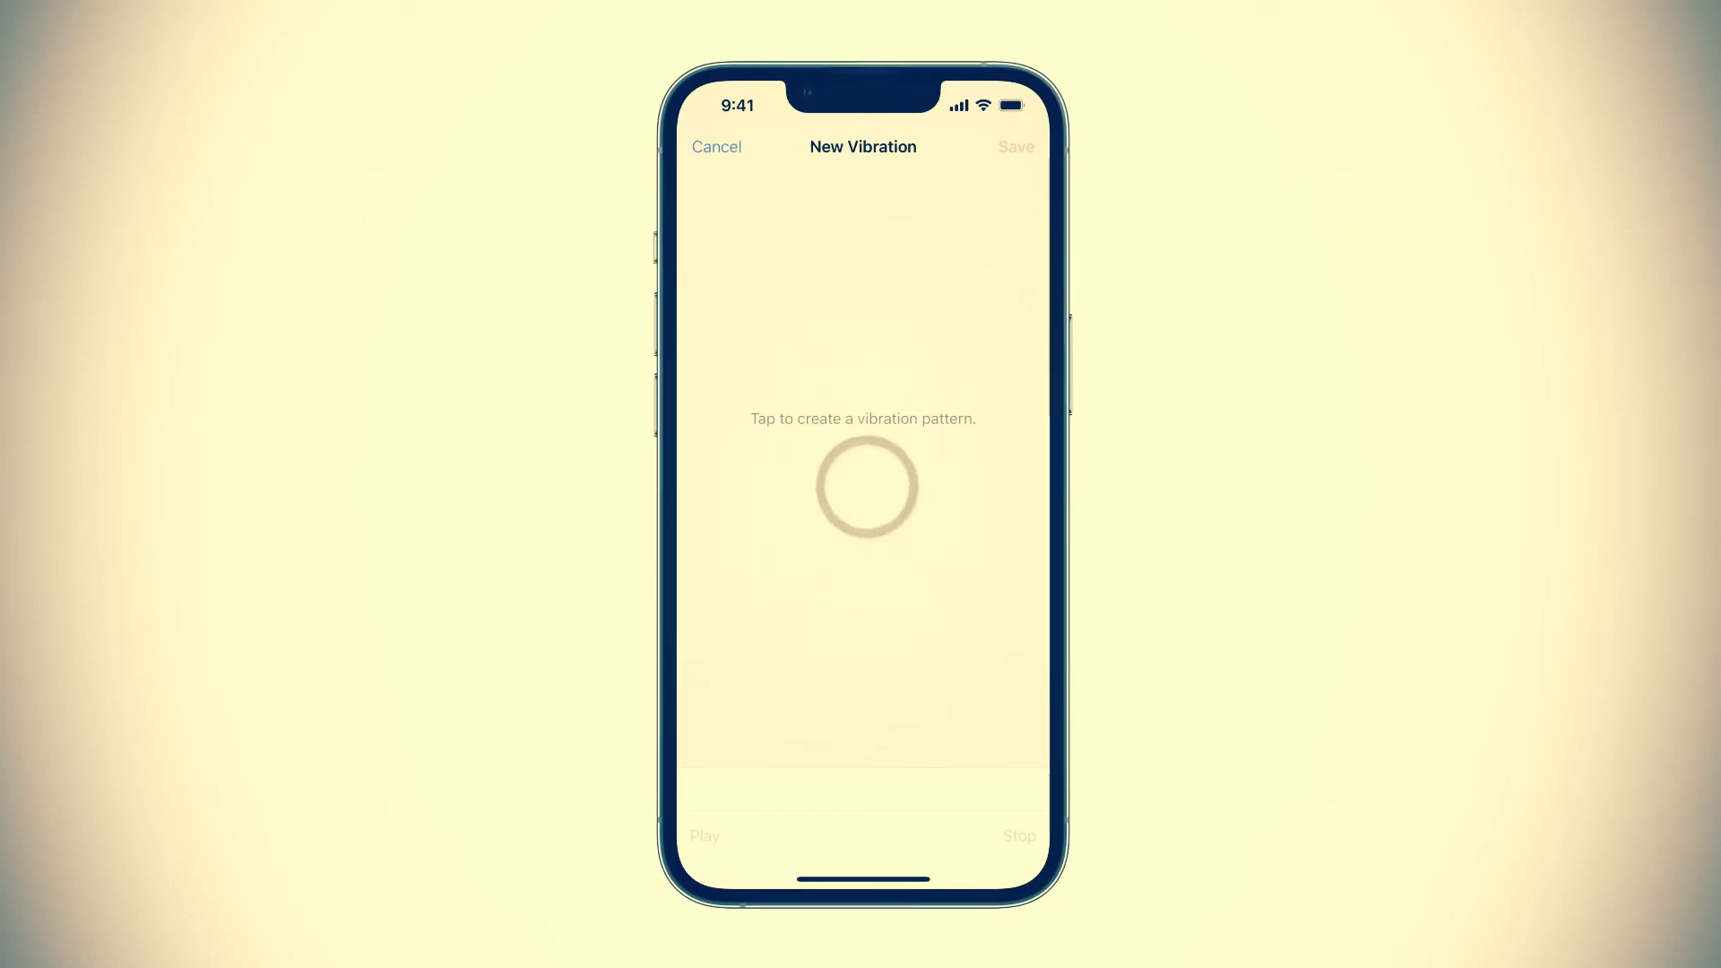
click(862, 485)
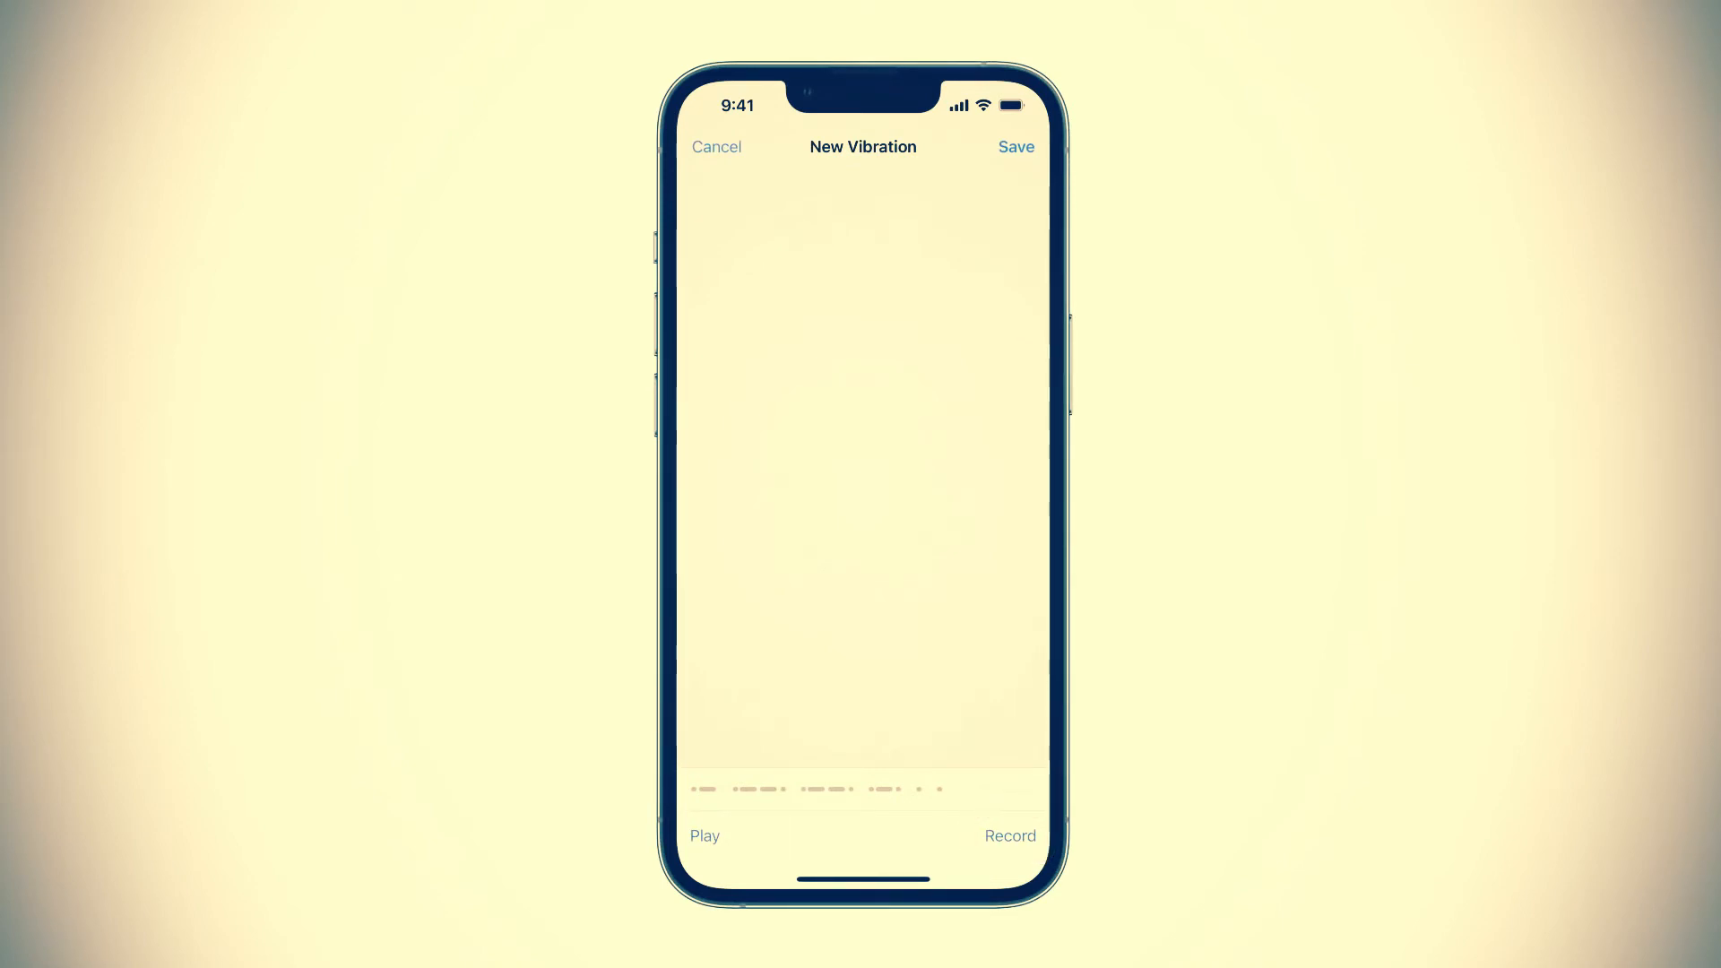
Step: Save the recorded pattern under the name Newton as the selected vibration
click(1016, 146)
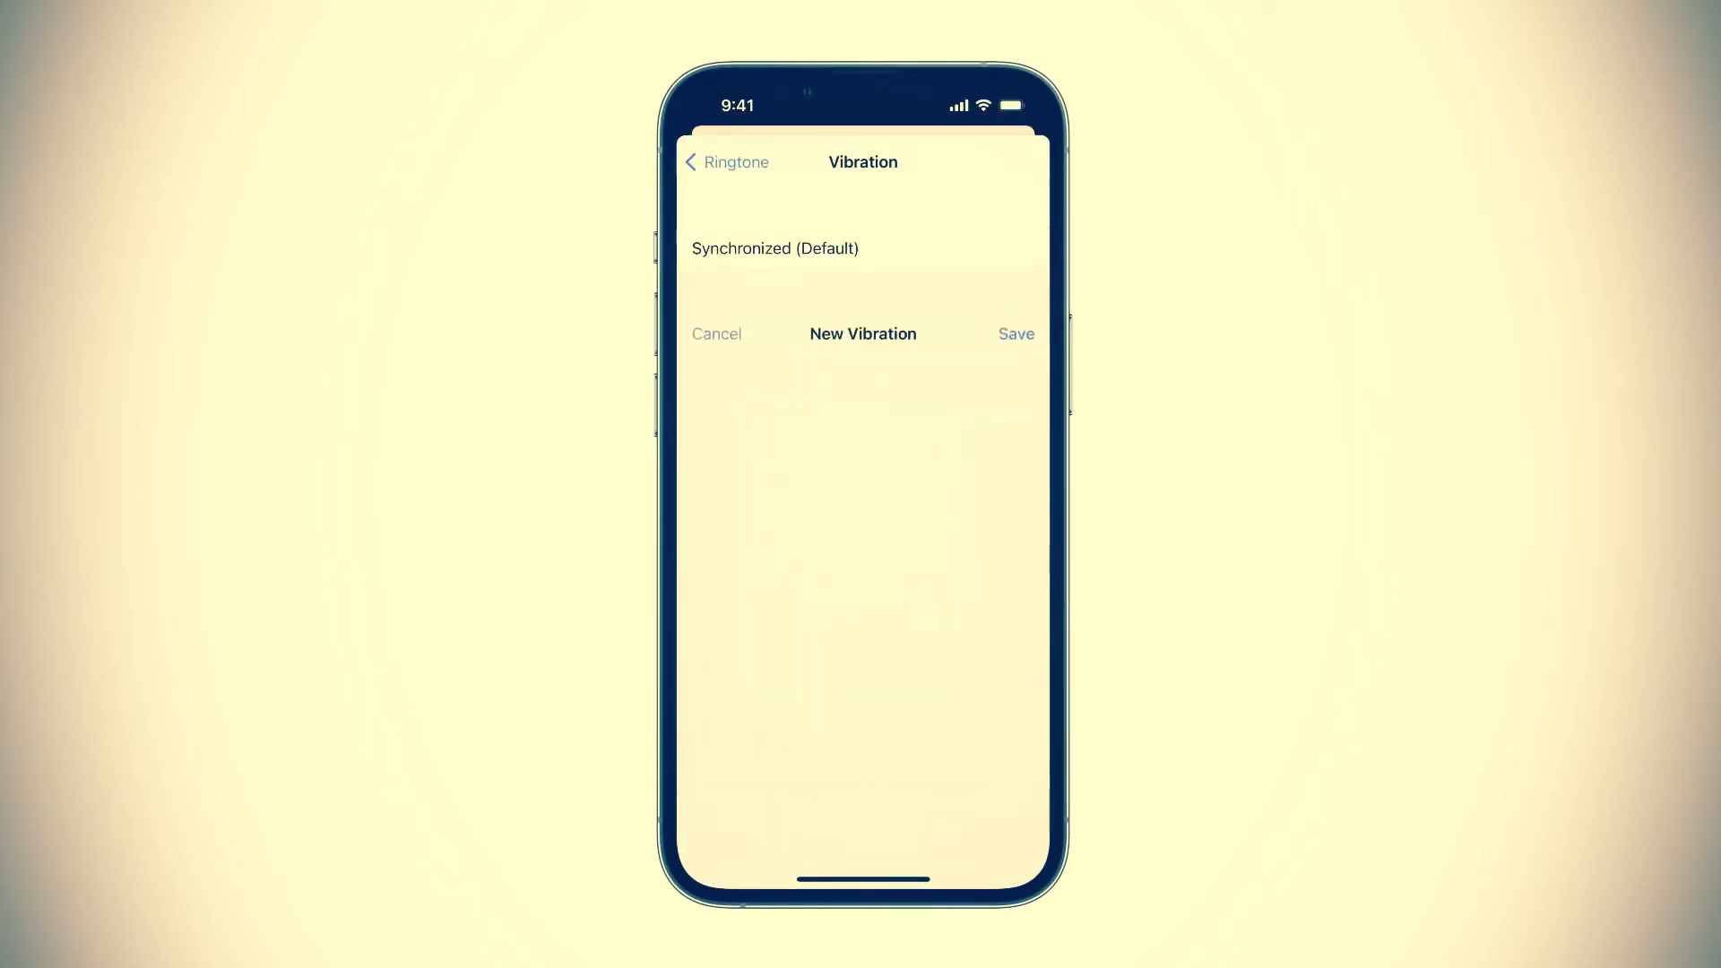
click(1015, 333)
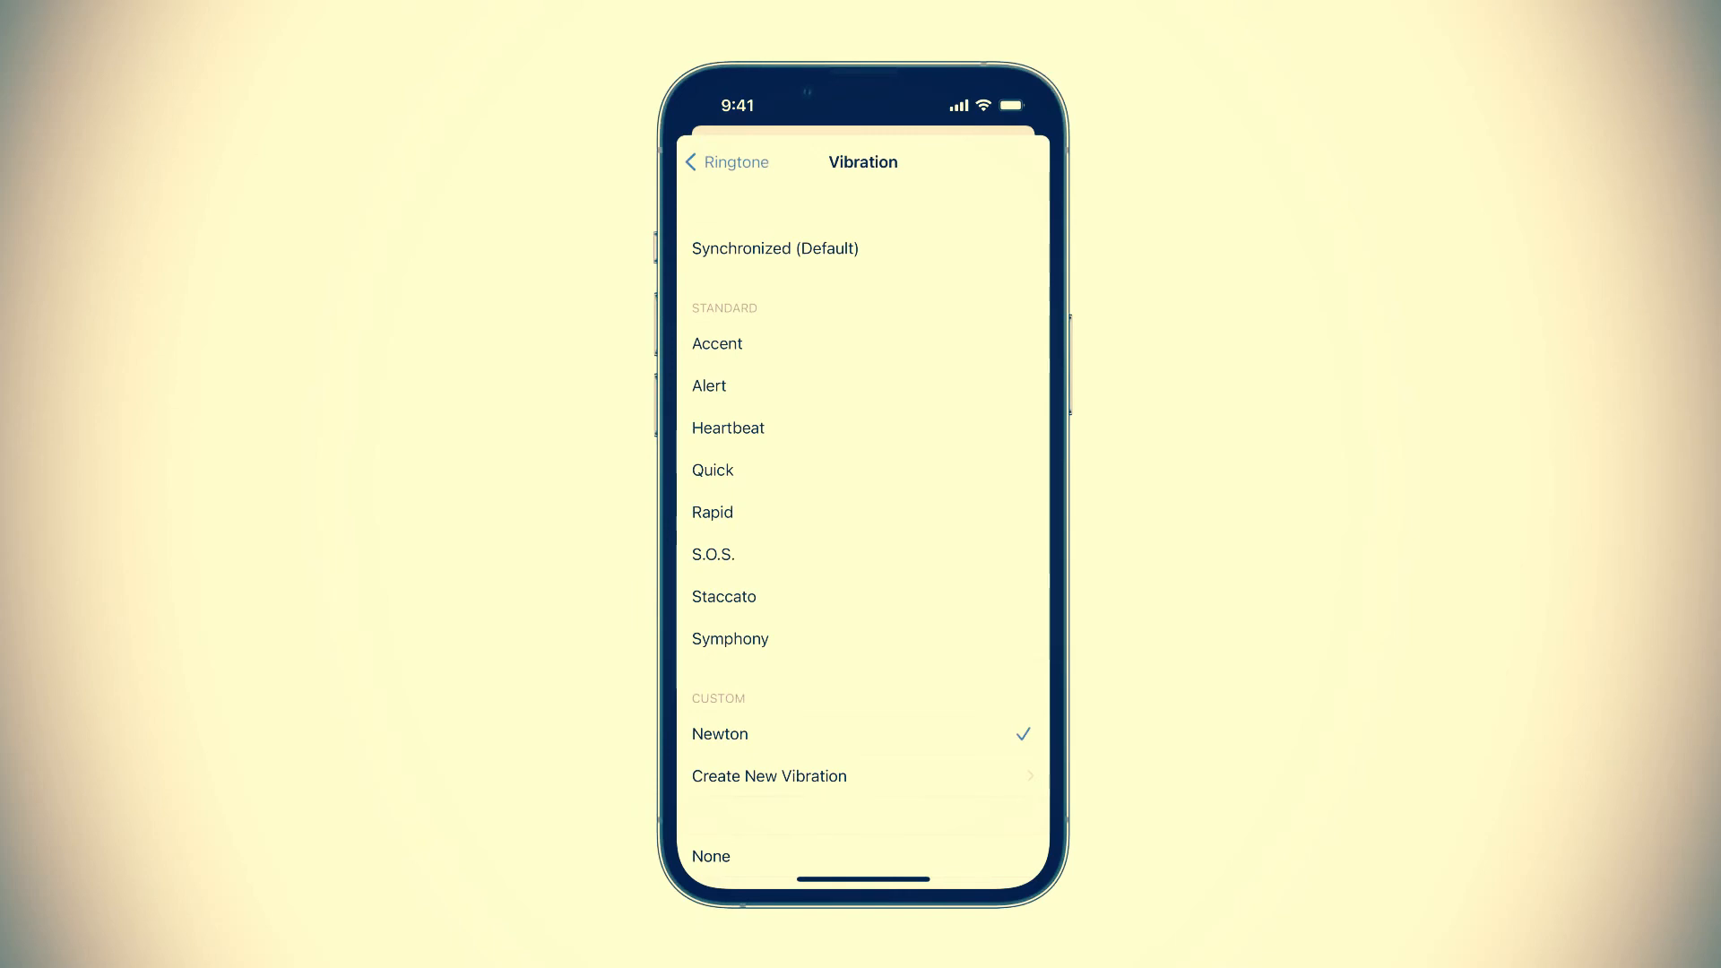
click(703, 162)
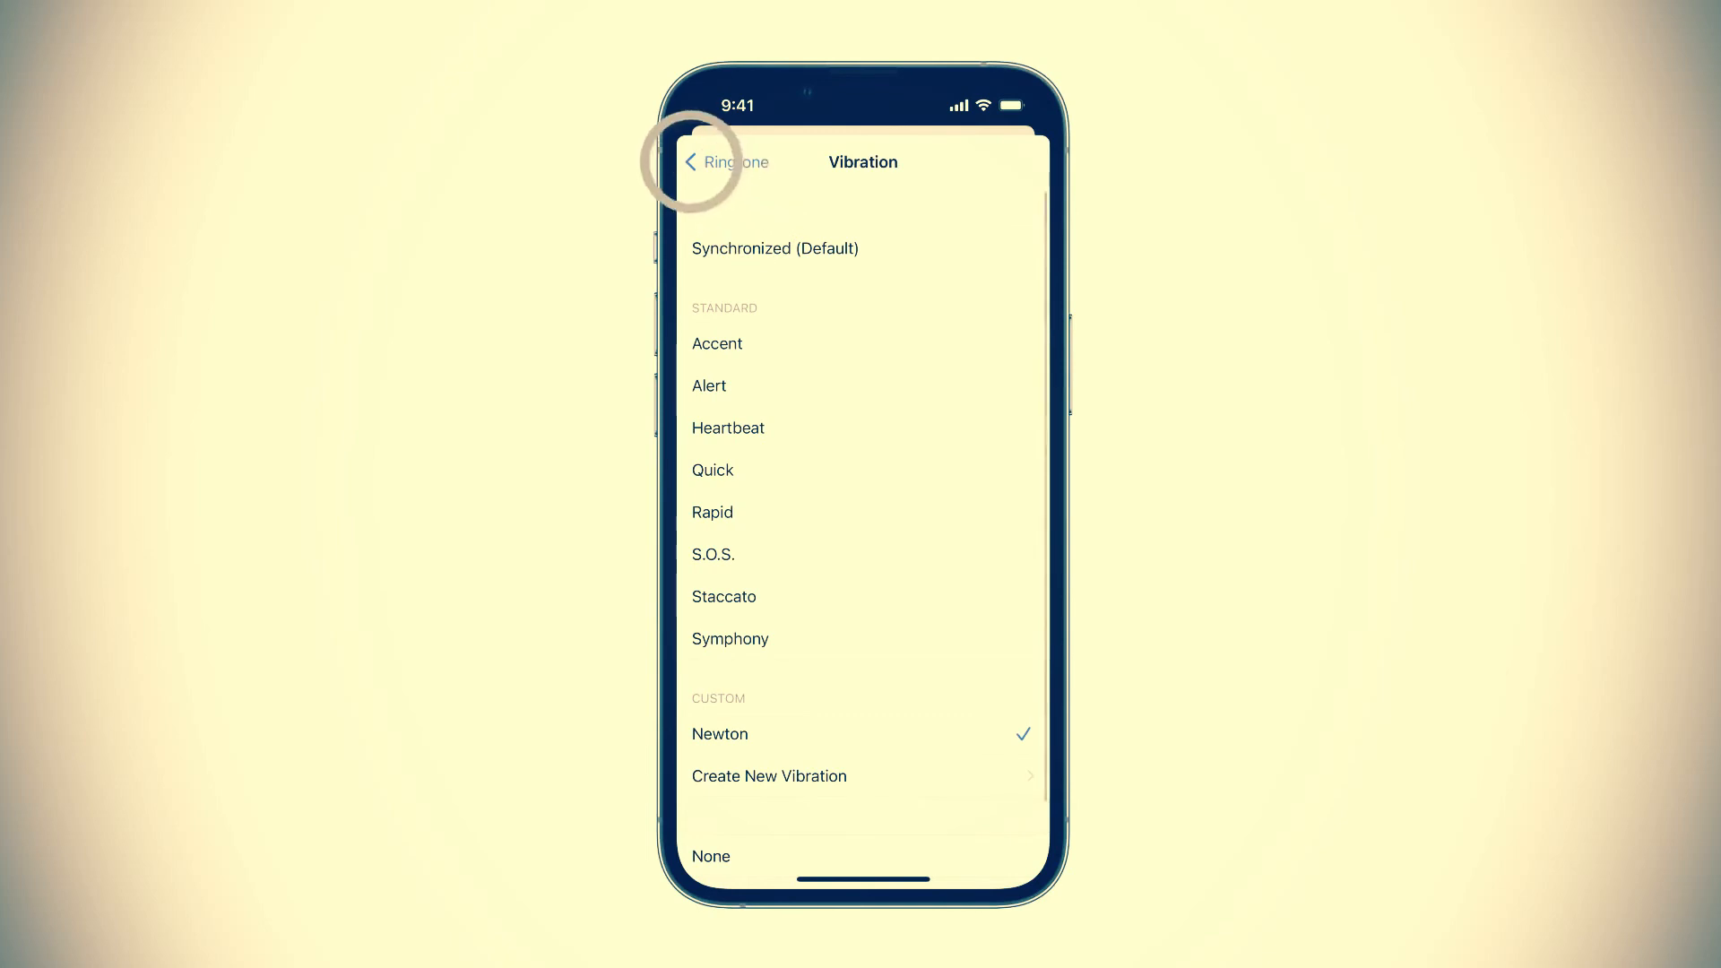
click(697, 162)
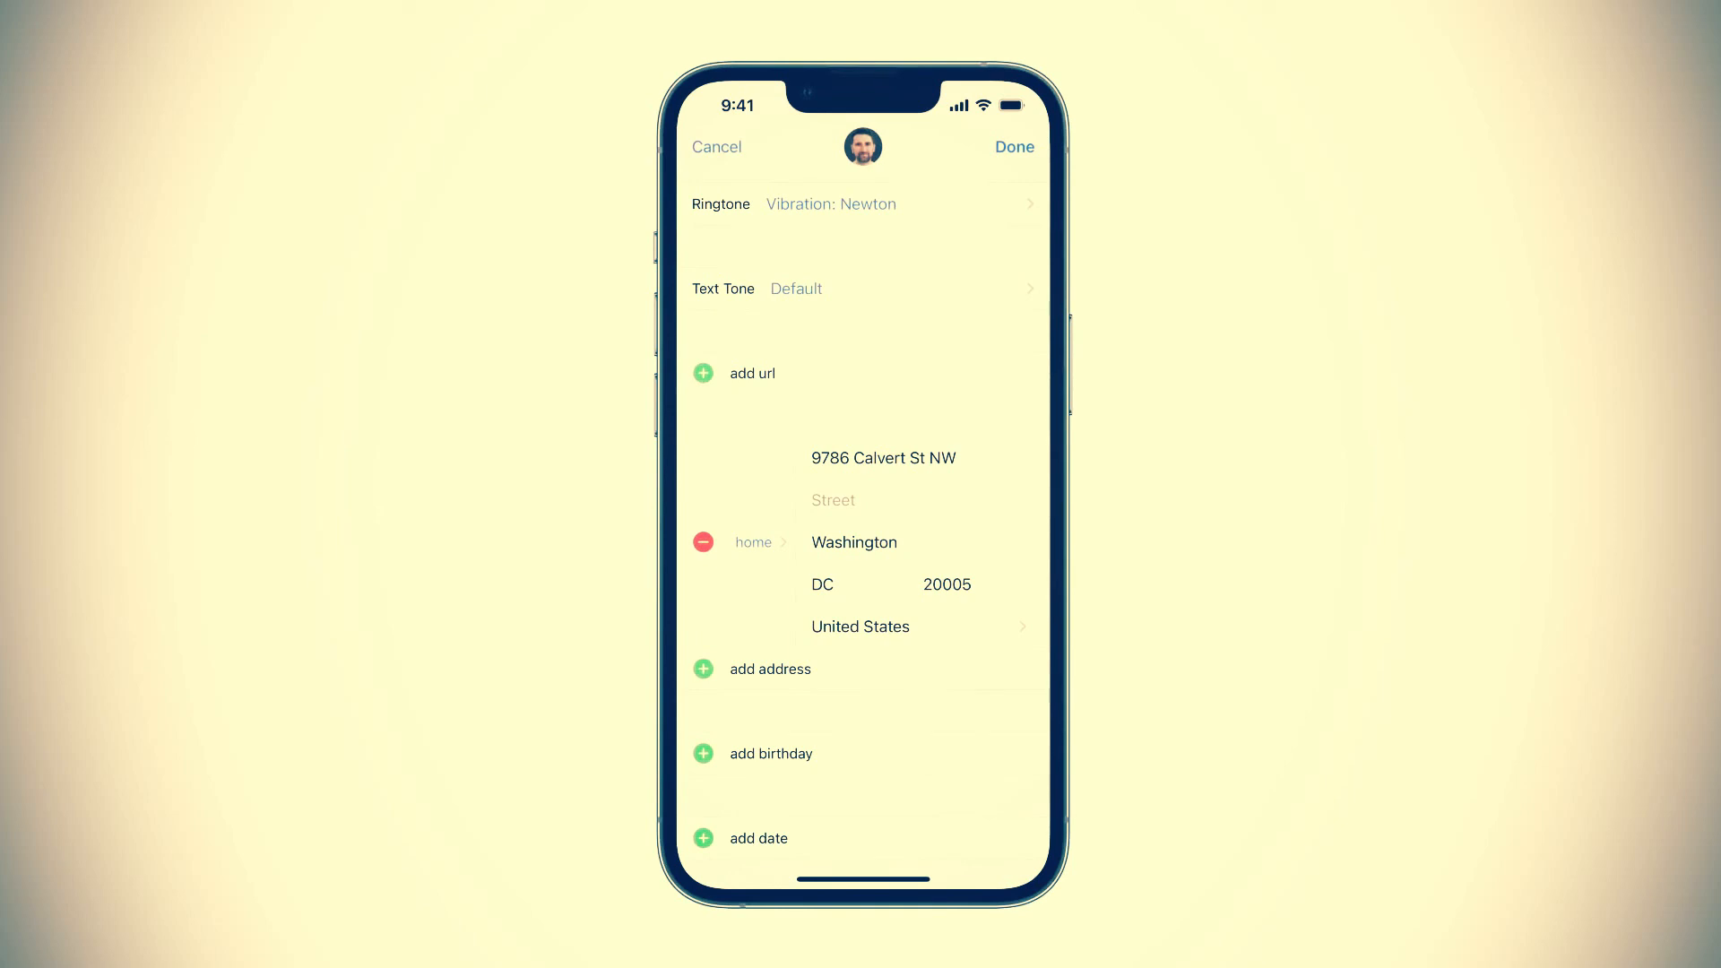
click(1014, 146)
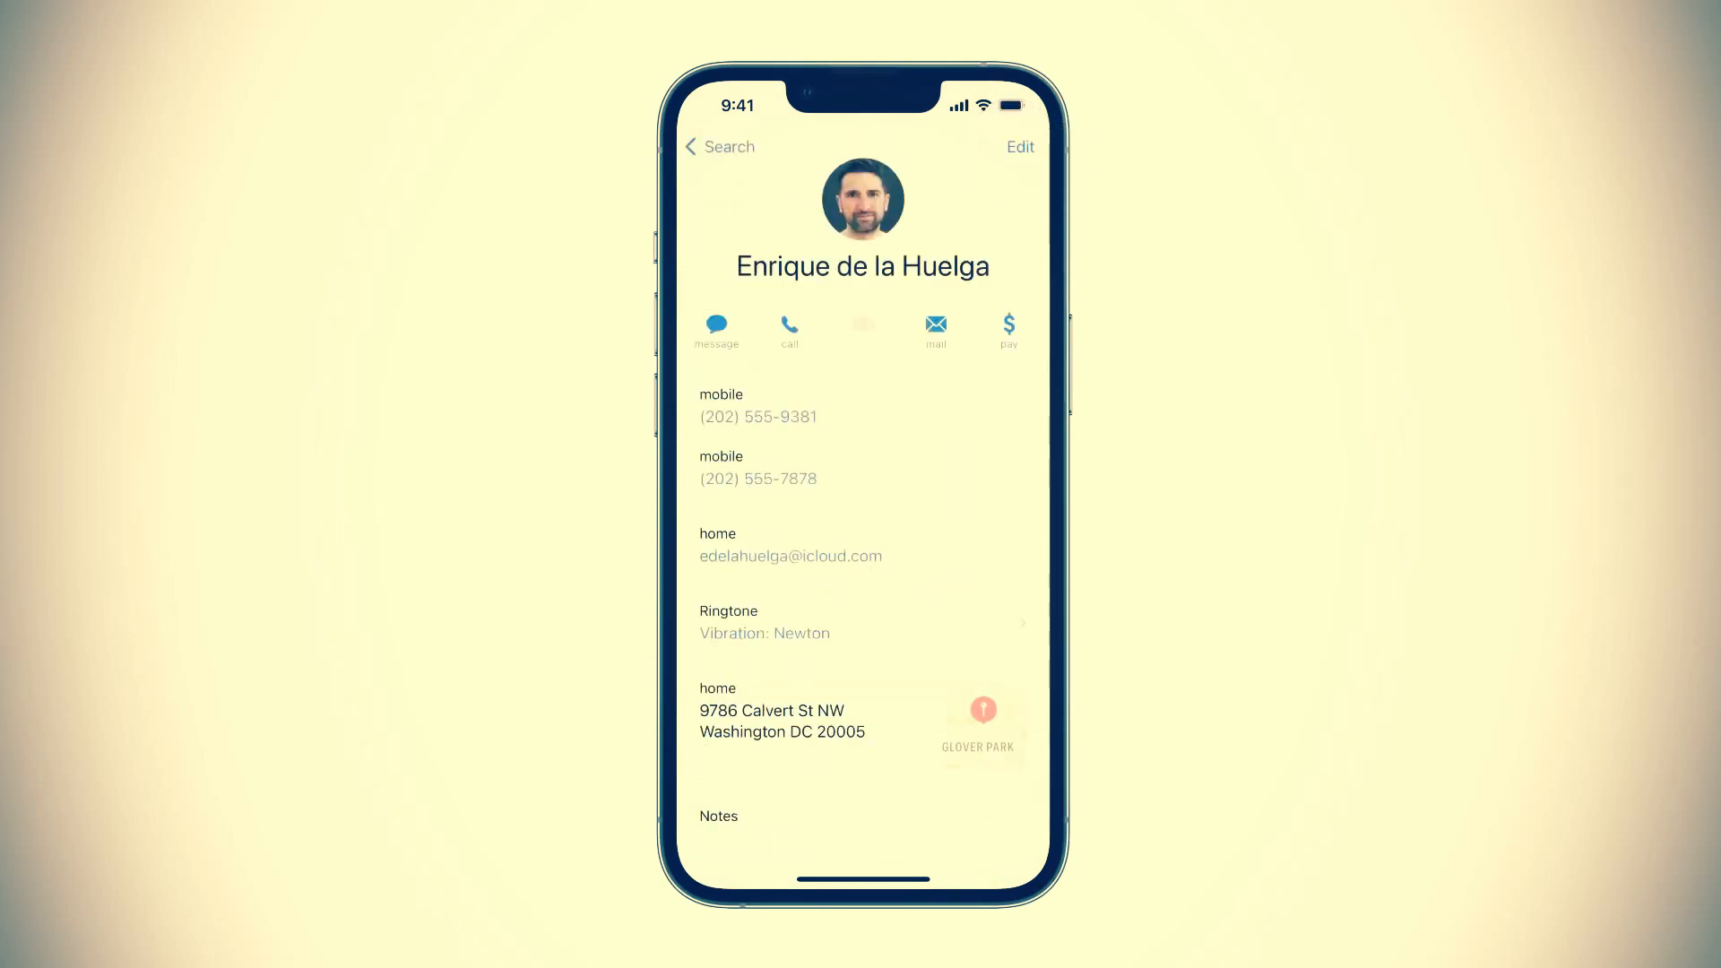